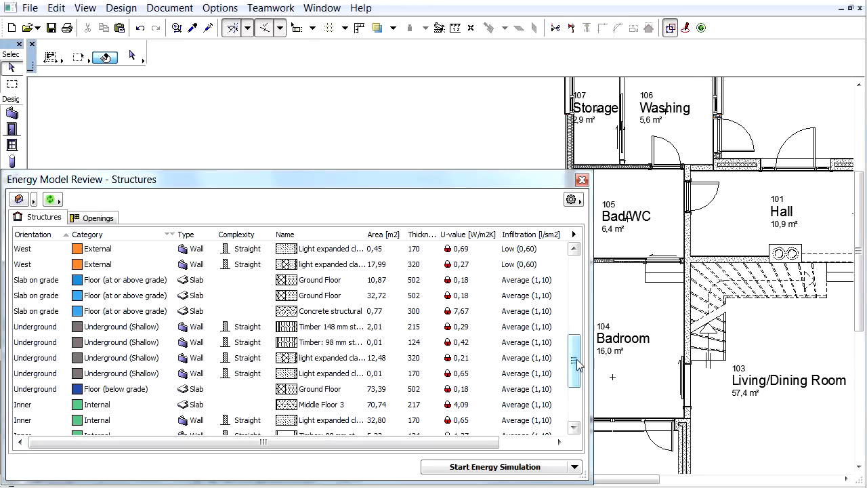
# - Select the Ground Floor slab-on-grade row in the Energy Model Review structures list
pyautogui.scroll(-3)
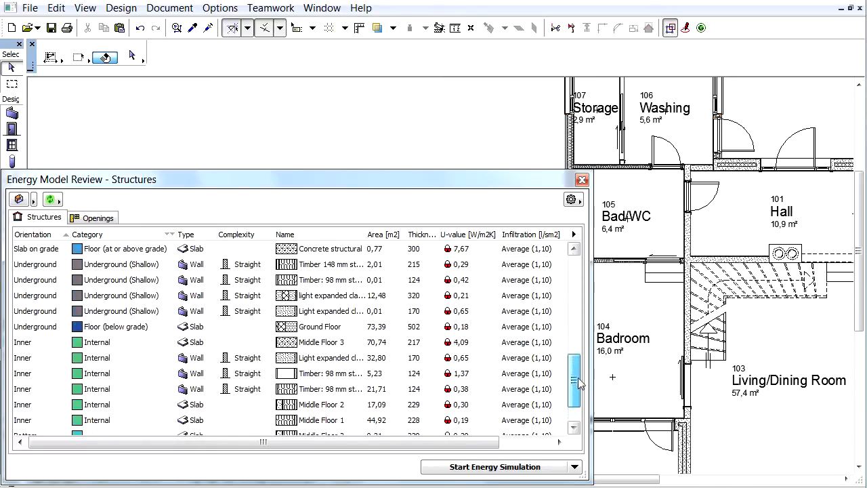
pyautogui.scroll(3)
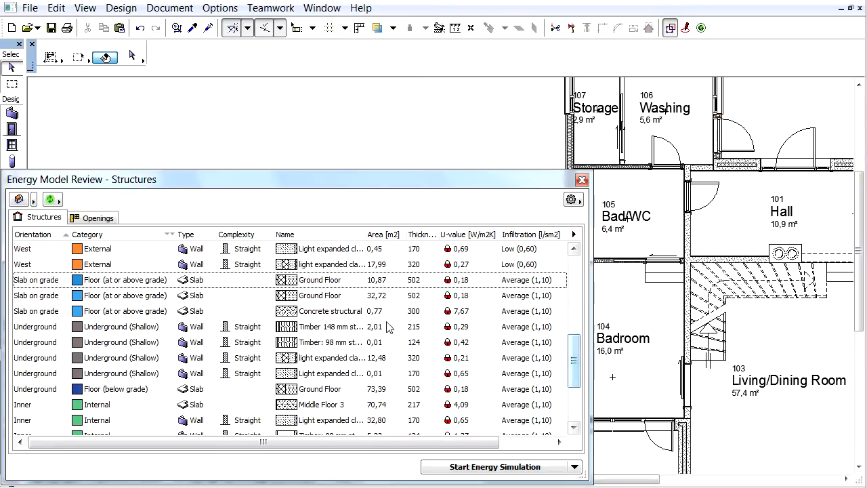
pyautogui.click(314, 279)
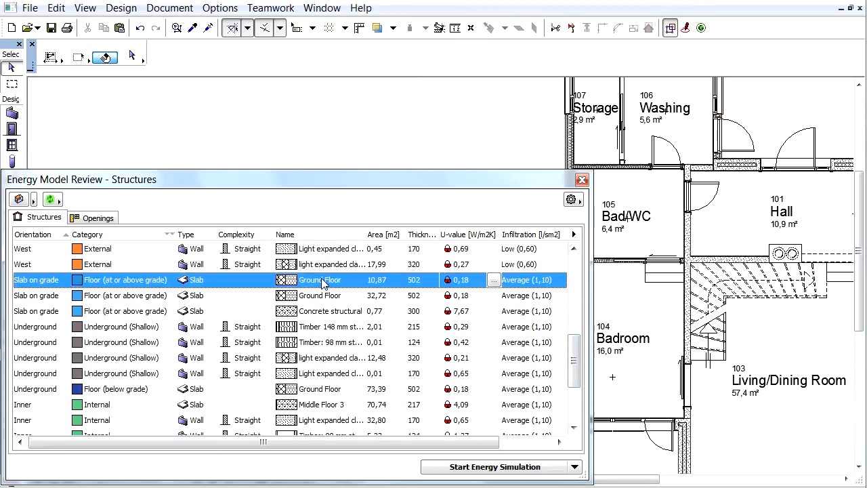
pyautogui.moveTo(448, 289)
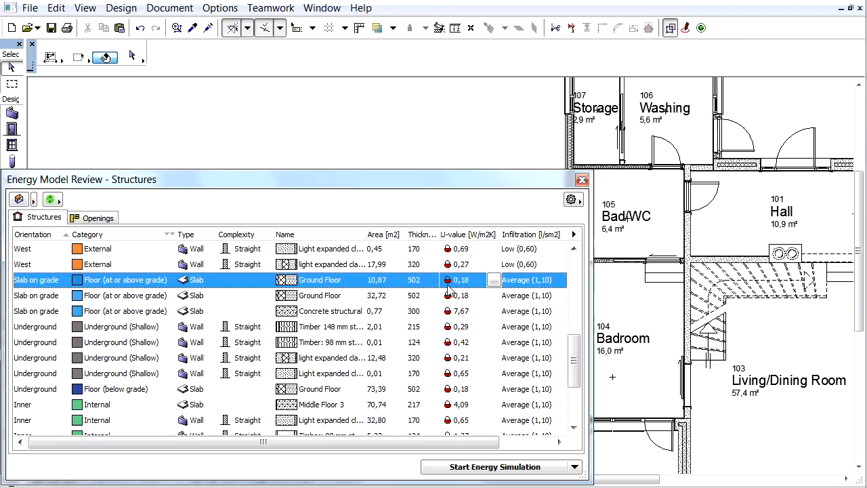
pyautogui.moveTo(447, 287)
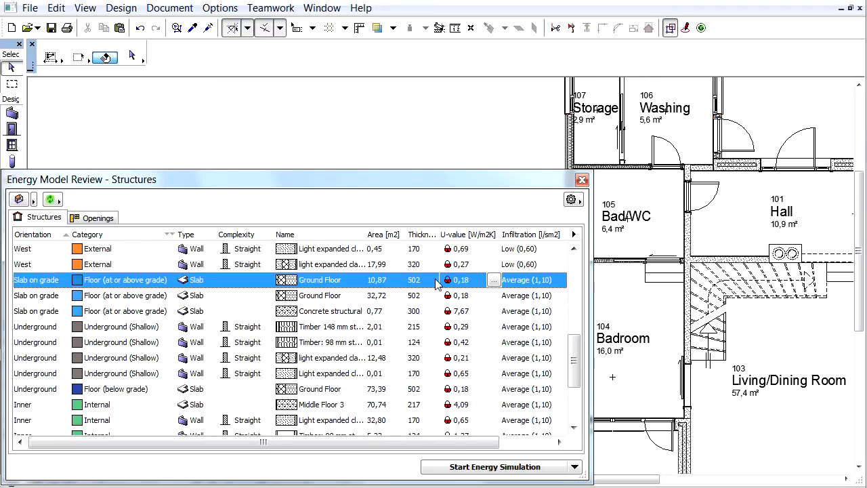
pyautogui.moveTo(450, 290)
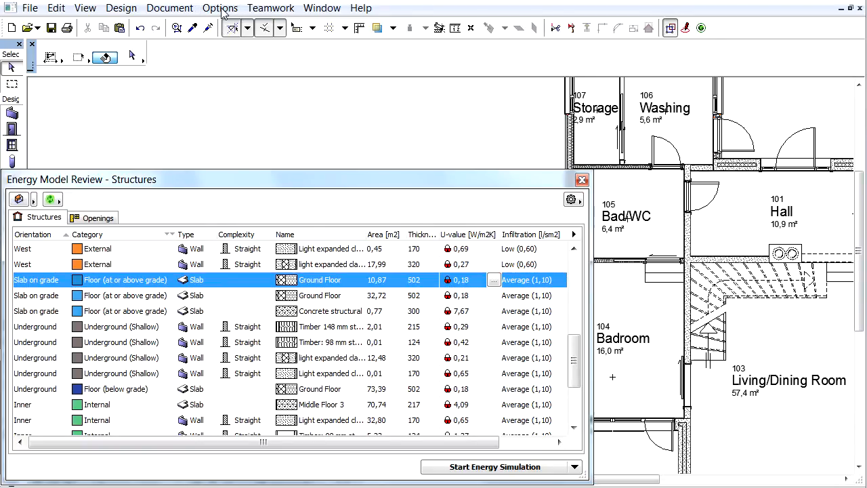
# - Bring up Fill Types via Options > Element Attributes and choose the EPS Insulation fill
pyautogui.click(220, 8)
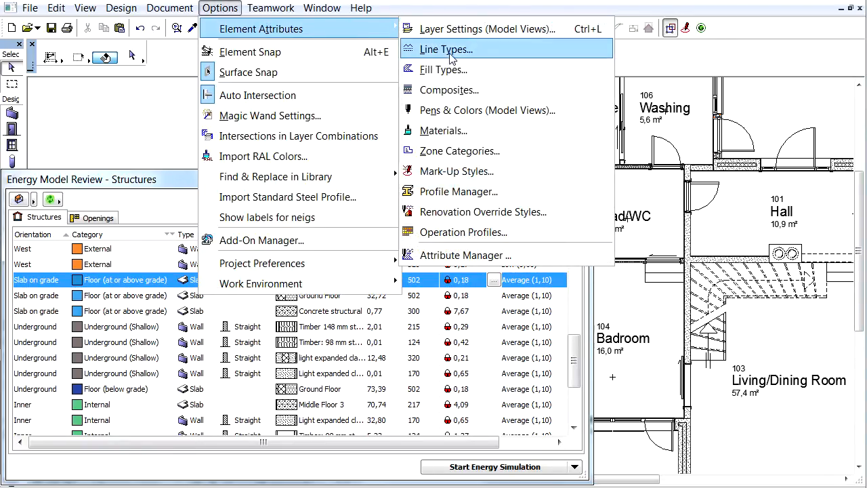
pyautogui.moveTo(444, 69)
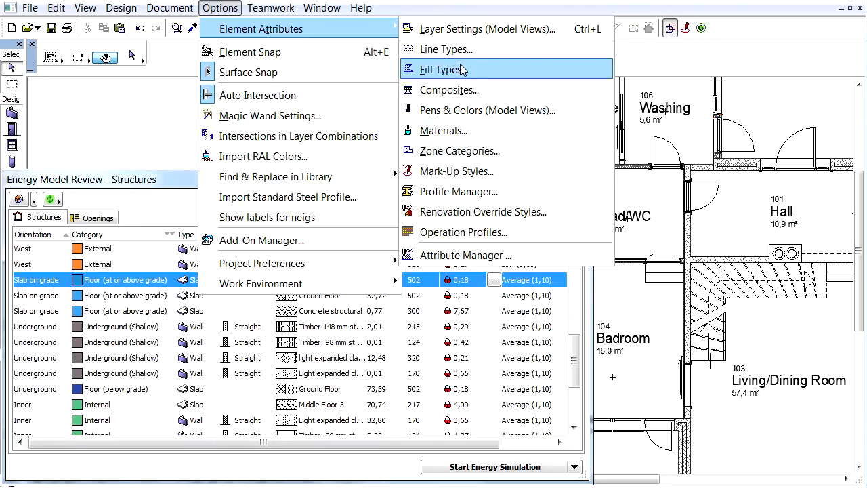
pyautogui.click(445, 69)
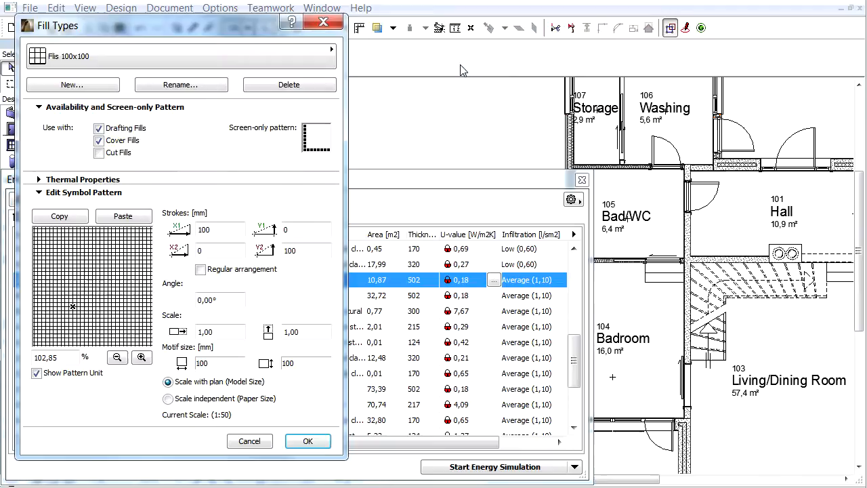
pyautogui.click(330, 57)
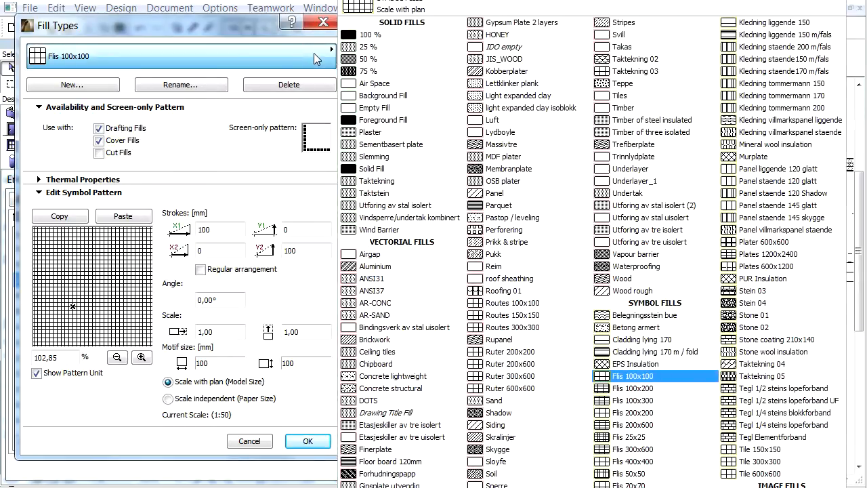
pyautogui.click(642, 364)
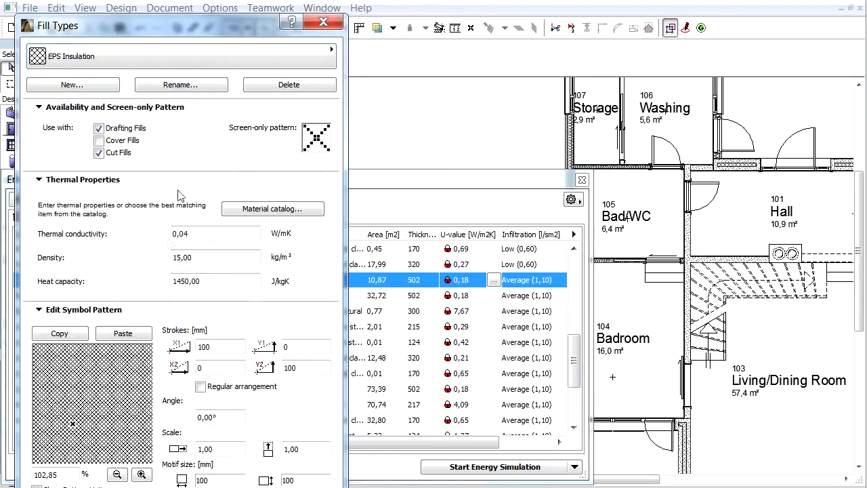
pyautogui.click(38, 309)
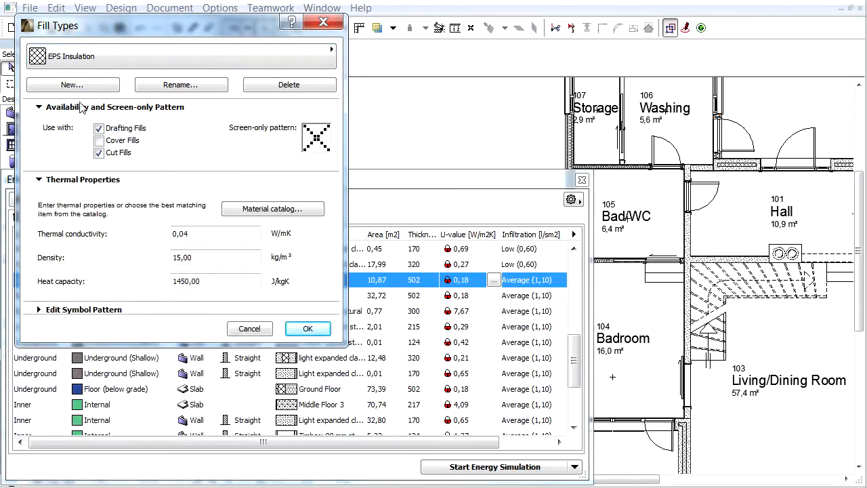
# - Duplicate EPS Insulation into a new fill named XPS Insulation
pyautogui.click(73, 84)
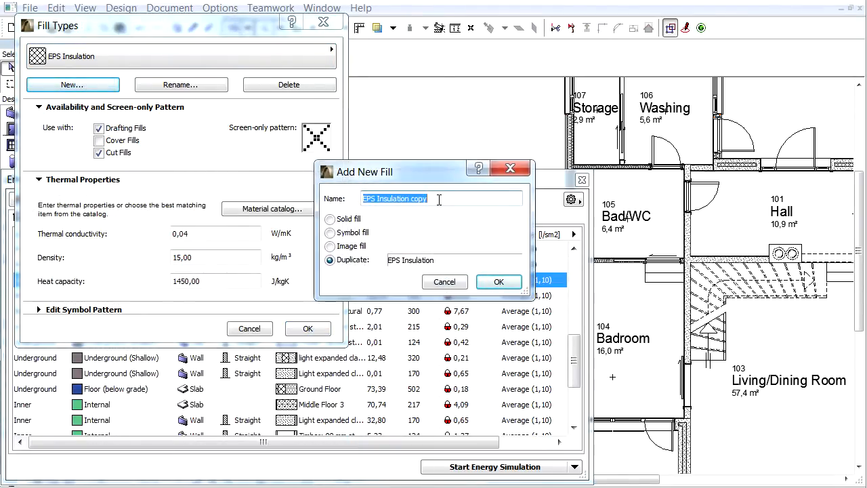
pyautogui.write('EPS Insulation')
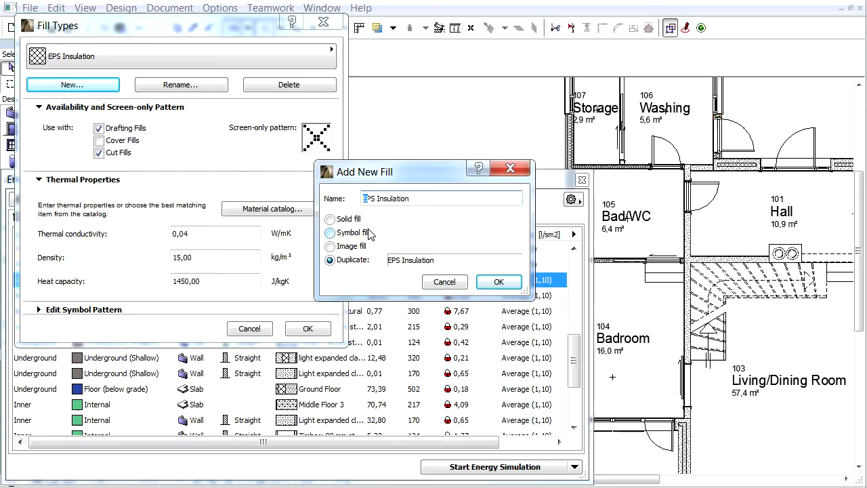
pyautogui.click(499, 281)
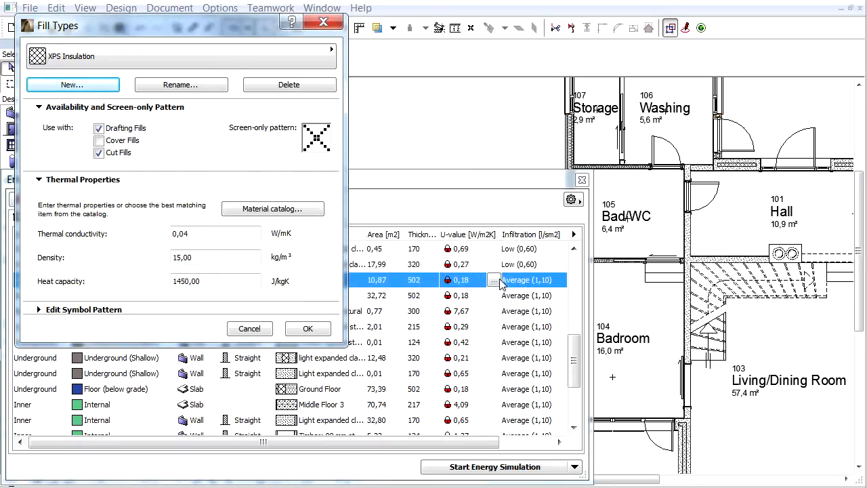
pyautogui.moveTo(215, 233)
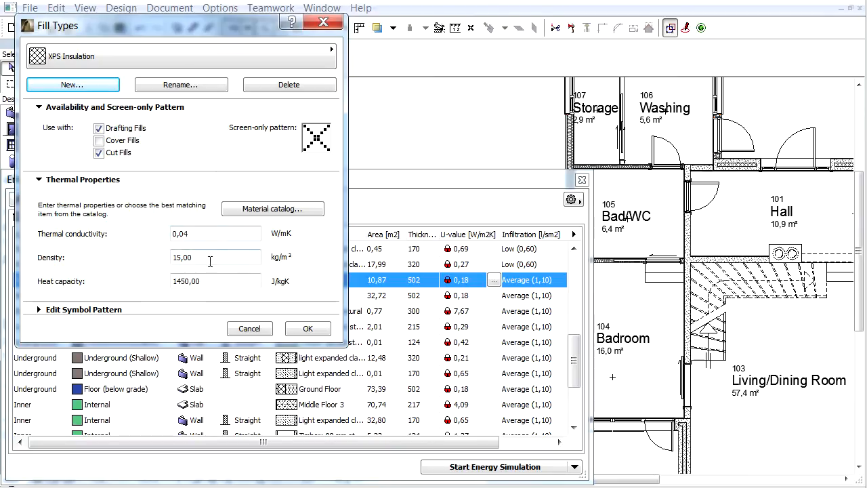
# - Assign the catalog XPS plastic-foam material (conductivity 0.0320, density 28) to the XPS Insulation fill
pyautogui.click(273, 208)
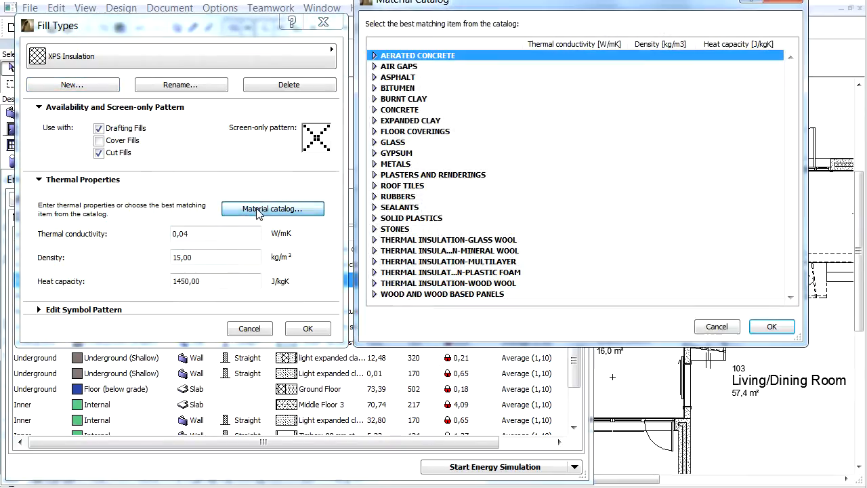
pyautogui.moveTo(377, 266)
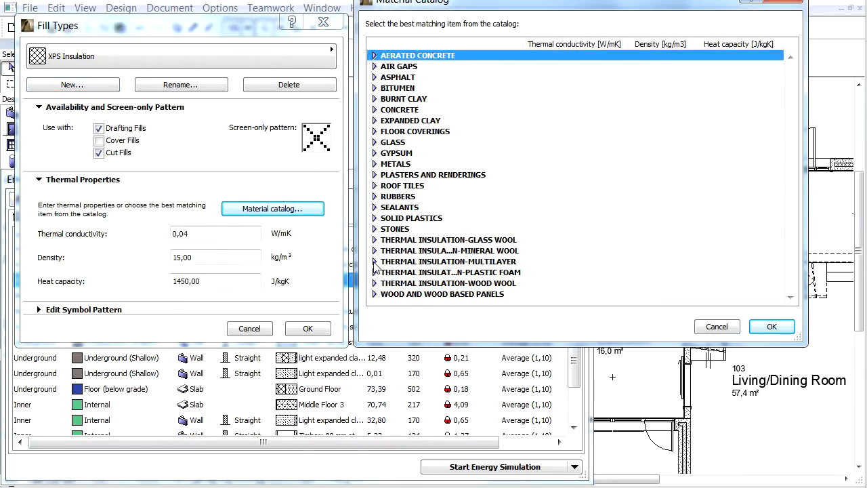
pyautogui.click(376, 271)
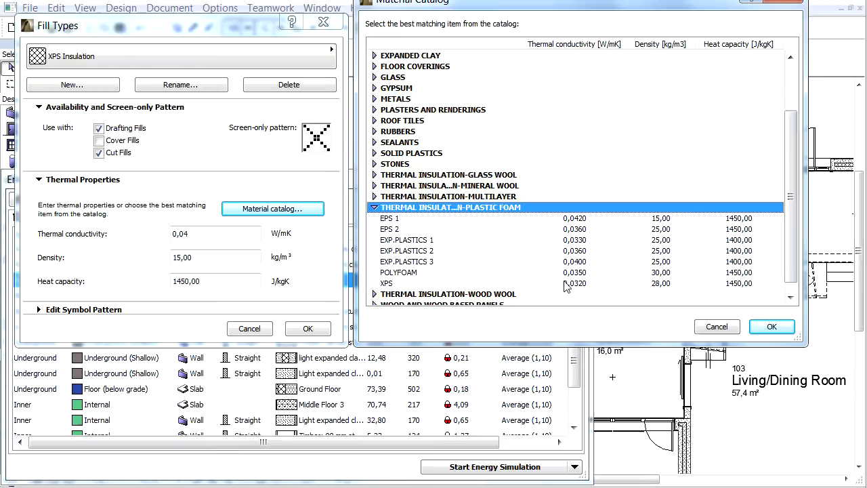
pyautogui.click(387, 283)
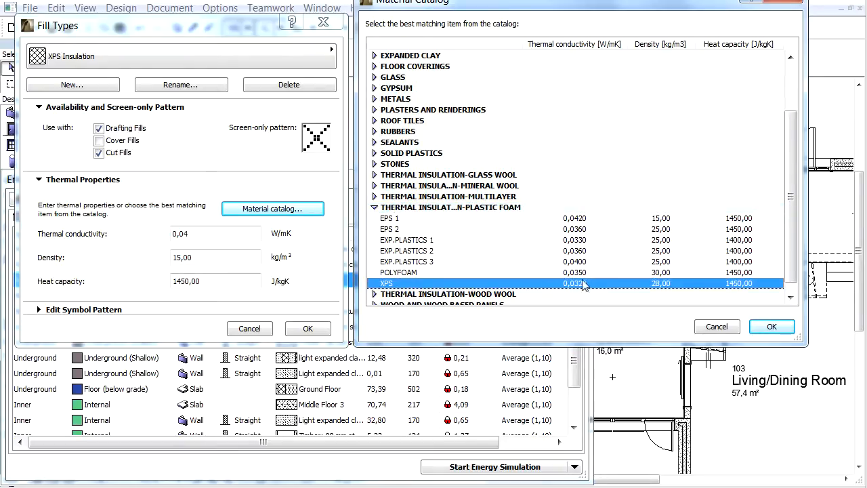
pyautogui.moveTo(587, 294)
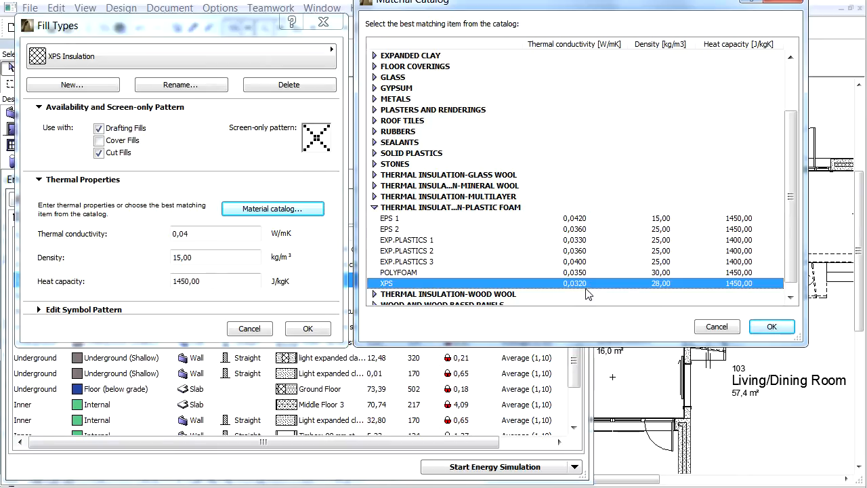
pyautogui.moveTo(560, 276)
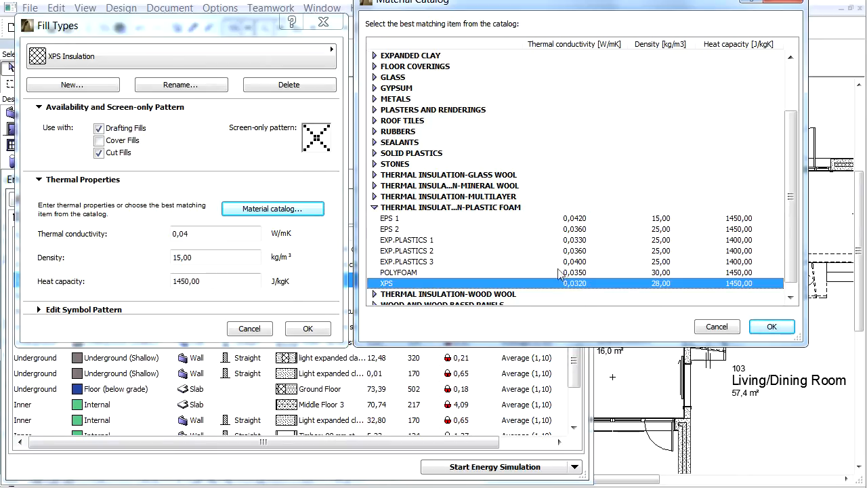
pyautogui.moveTo(586, 271)
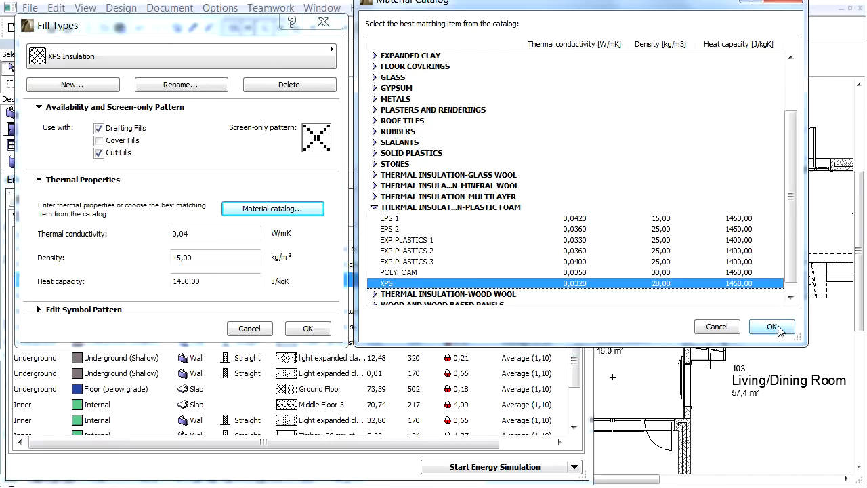
pyautogui.click(772, 327)
pyautogui.write('2')
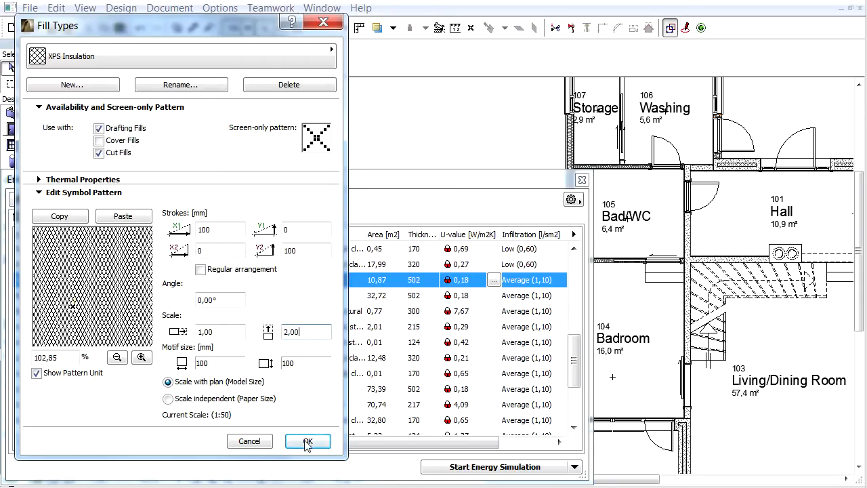
# - Save the XPS Insulation fill with its pattern scale of 2.00 and close Fill Types
pyautogui.click(307, 441)
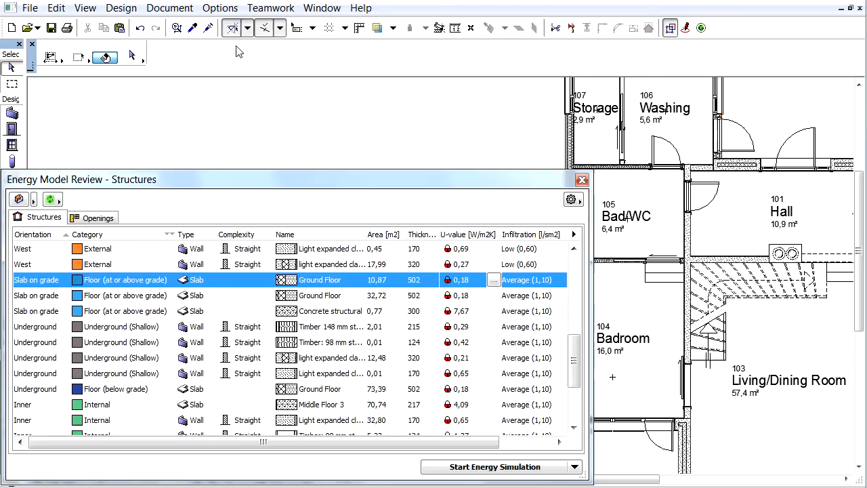
# - Bring up the Composites editor and choose the Ground Floor composite
pyautogui.click(220, 9)
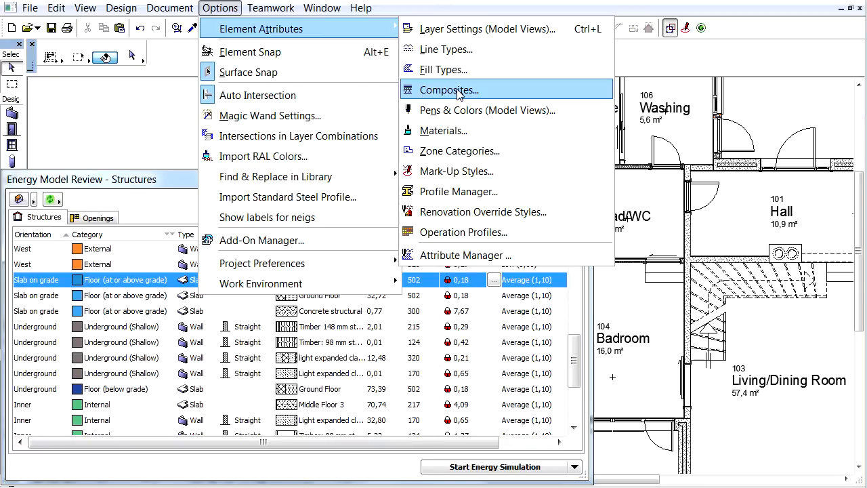
pyautogui.click(449, 89)
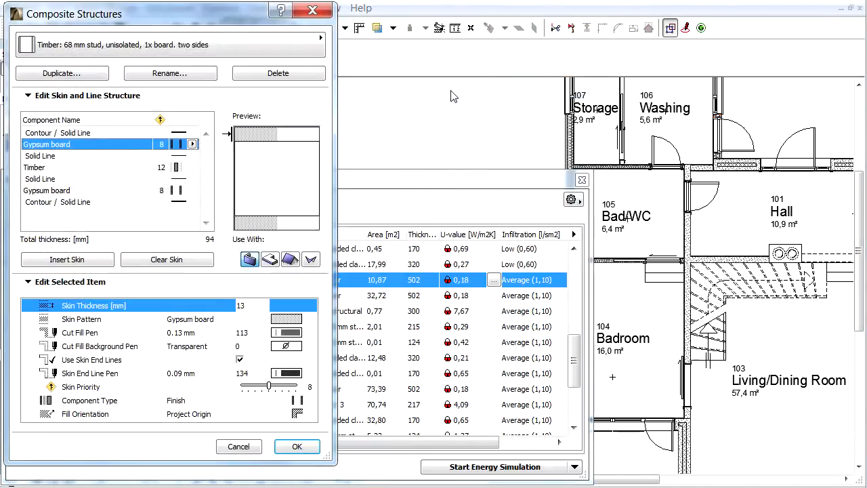
pyautogui.click(318, 45)
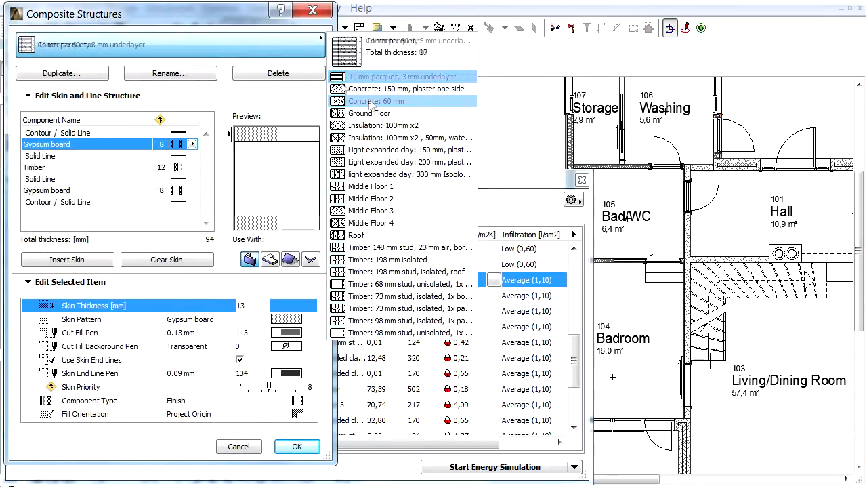
pyautogui.click(369, 113)
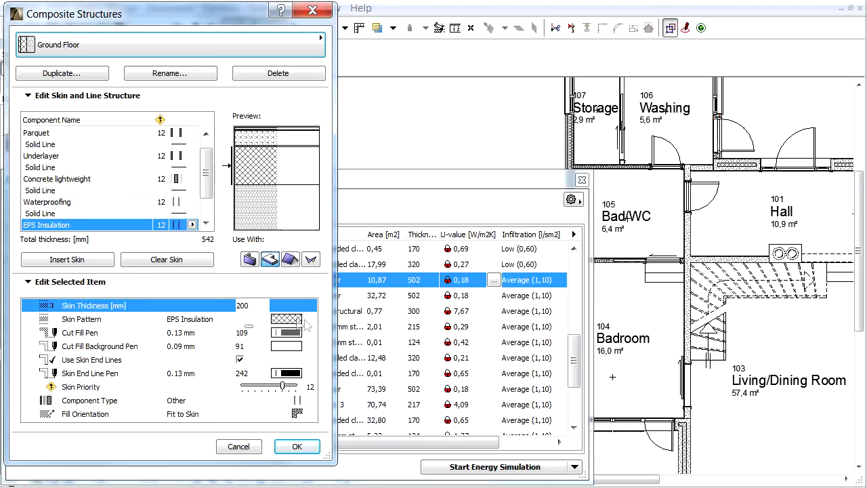
# - Change the insulation skin's pattern from EPS to XPS Insulation and save the composite
pyautogui.click(308, 318)
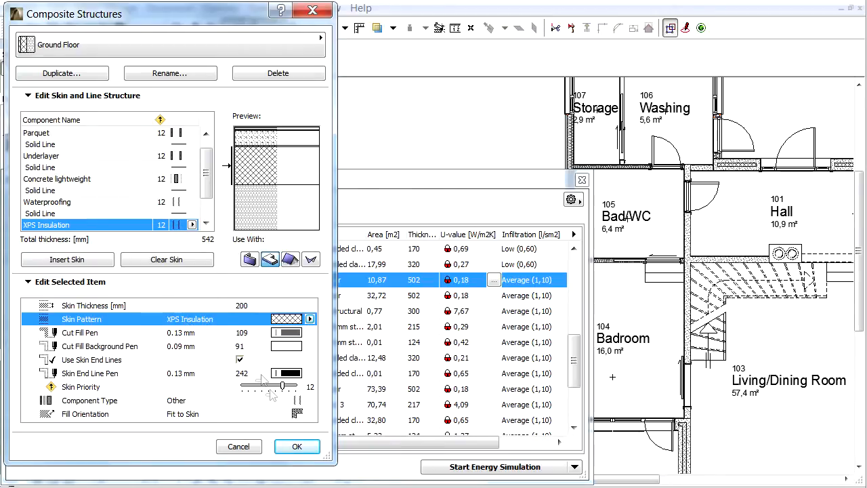
pyautogui.click(295, 446)
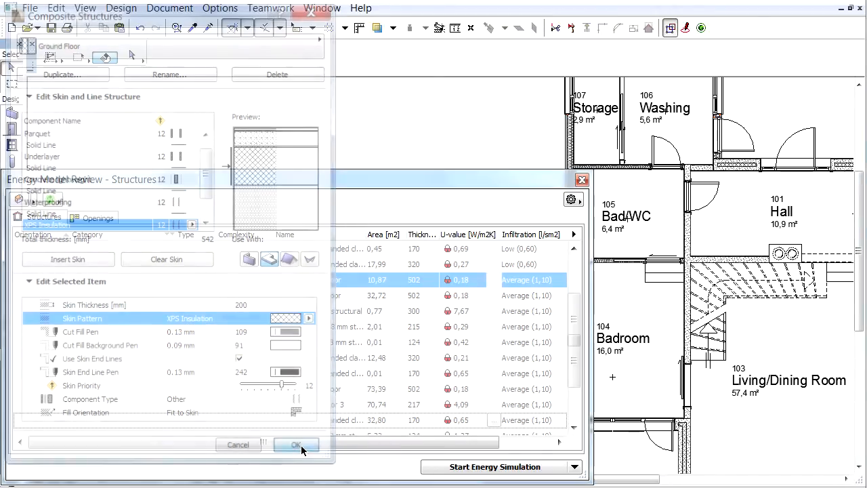
pyautogui.click(296, 444)
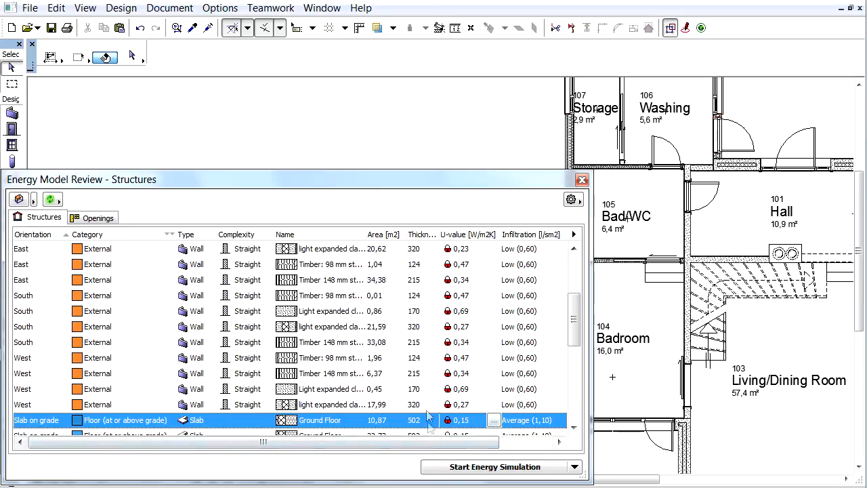
pyautogui.scroll(-3)
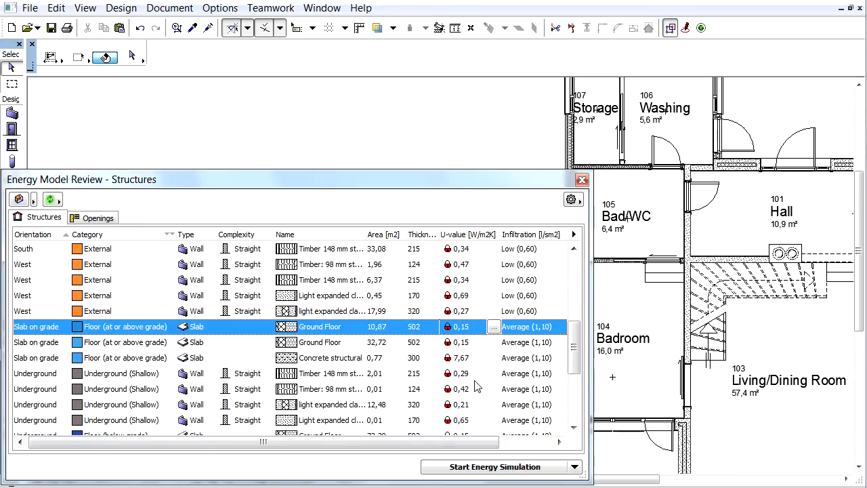
pyautogui.moveTo(452, 318)
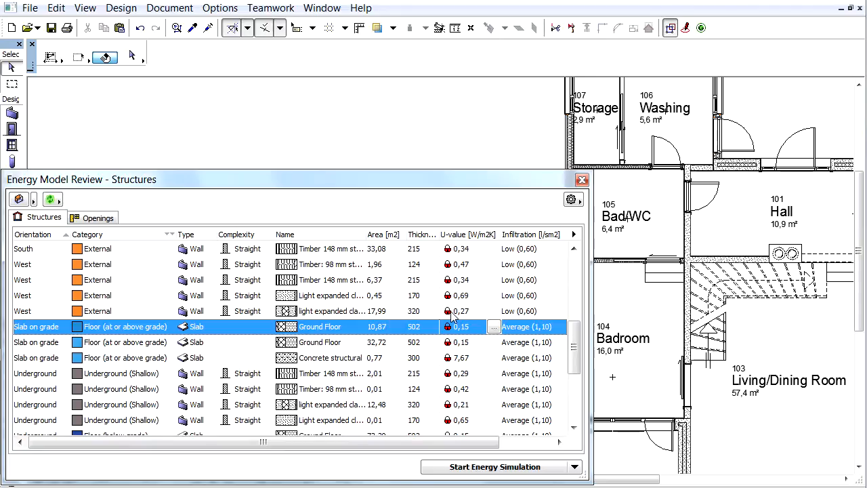
pyautogui.moveTo(368, 214)
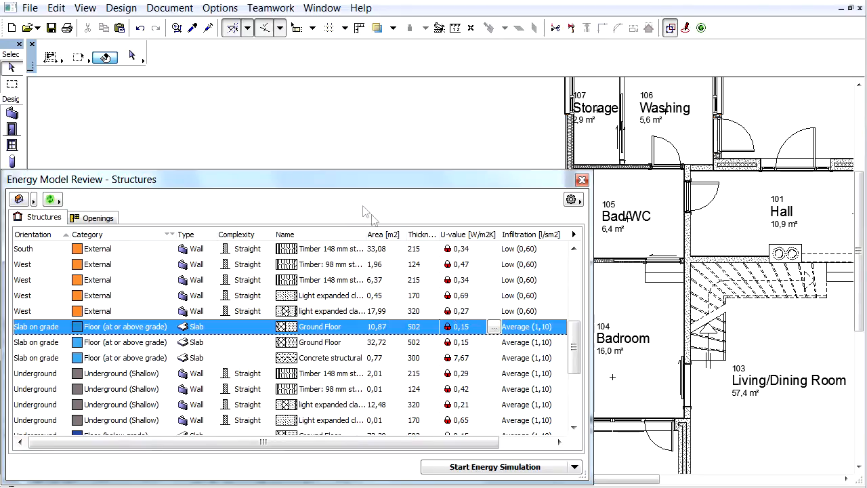
pyautogui.moveTo(360, 209)
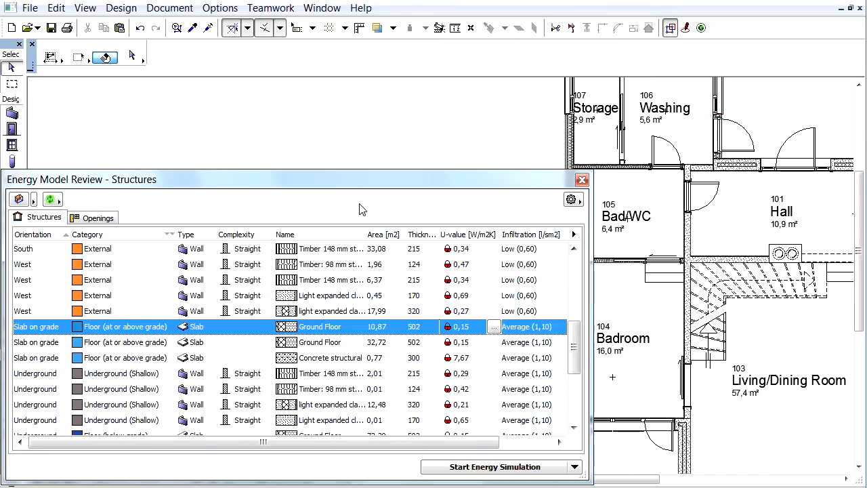
pyautogui.moveTo(269, 83)
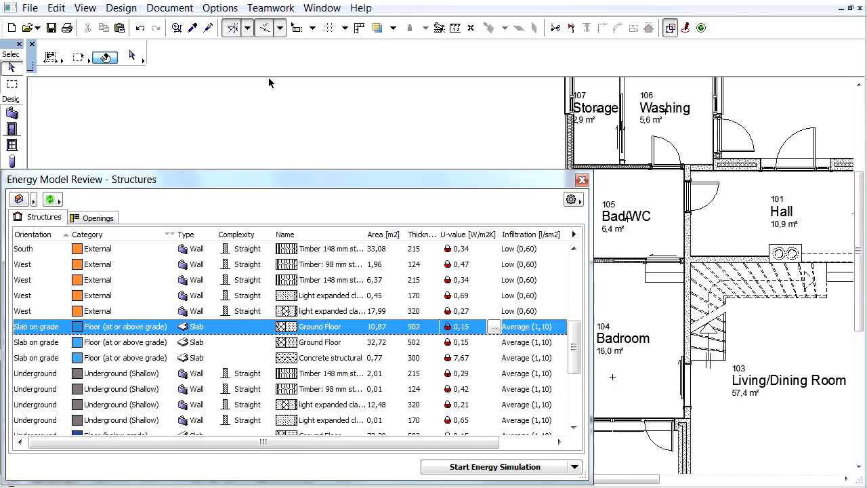
pyautogui.click(220, 9)
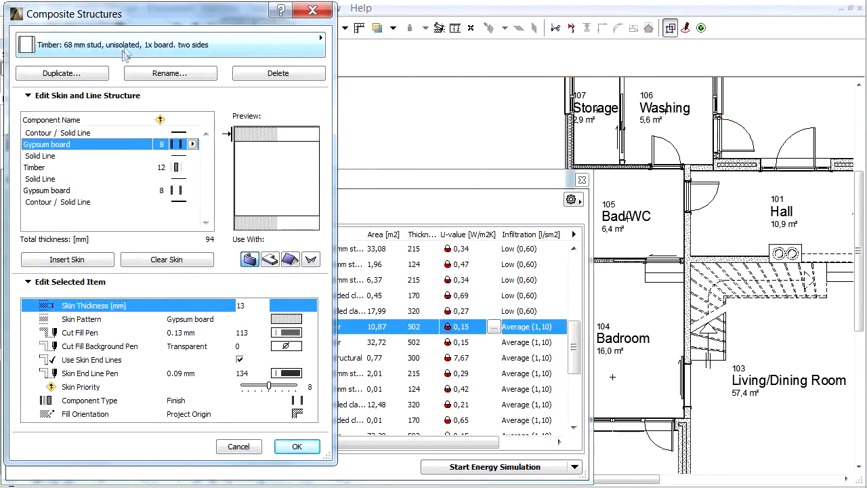
# - Set the Ground Floor composite's XPS Insulation skin to 160 mm and save, giving U-value 0.18
pyautogui.click(319, 45)
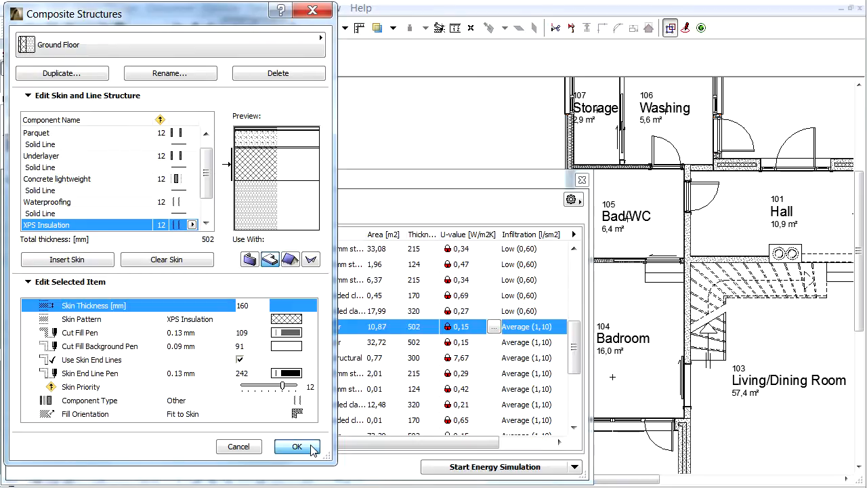
pyautogui.click(297, 447)
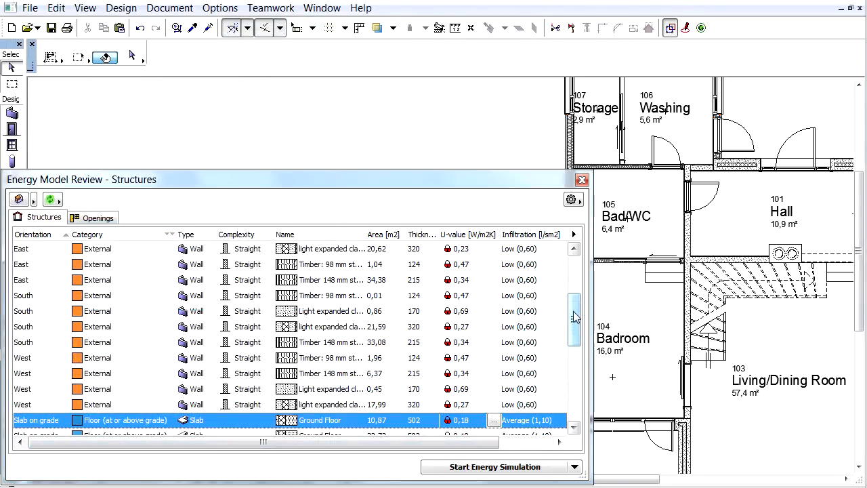
pyautogui.scroll(-3)
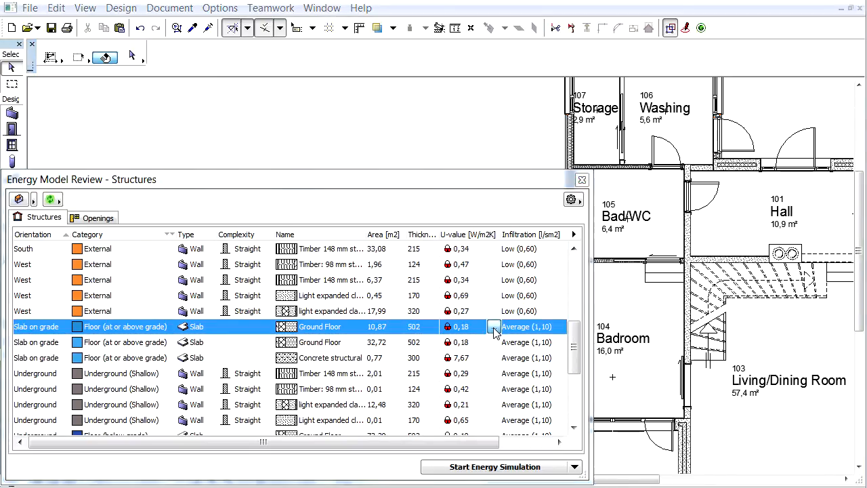
# - Raise the XPS Insulation skin's conductivity to 0.0360 so the slab-on-grade U-value reads 0.20
pyautogui.click(495, 327)
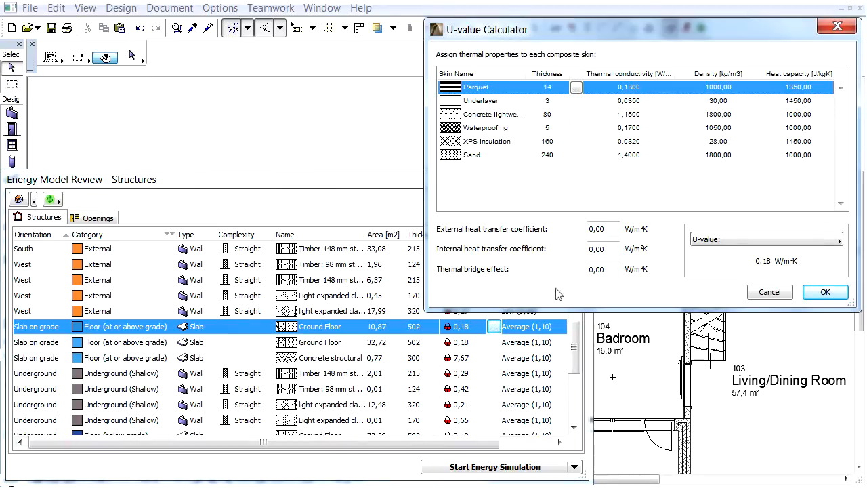
pyautogui.moveTo(656, 171)
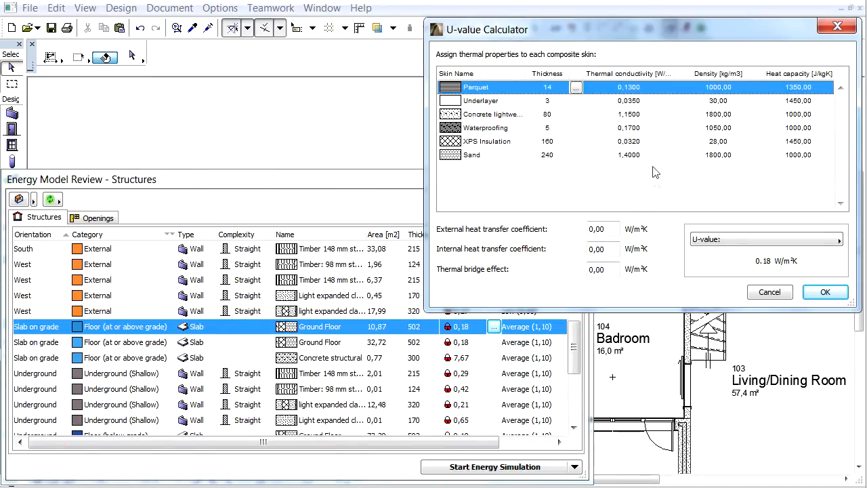
pyautogui.click(576, 141)
pyautogui.write('0,0350')
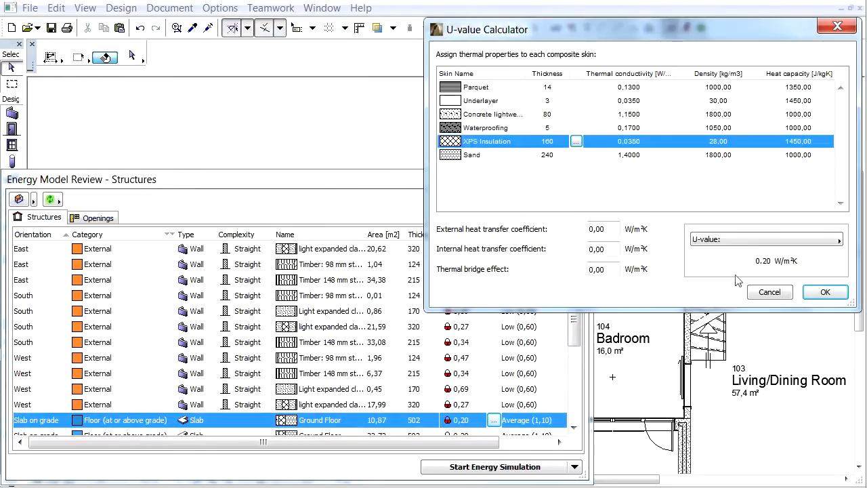
pyautogui.click(826, 293)
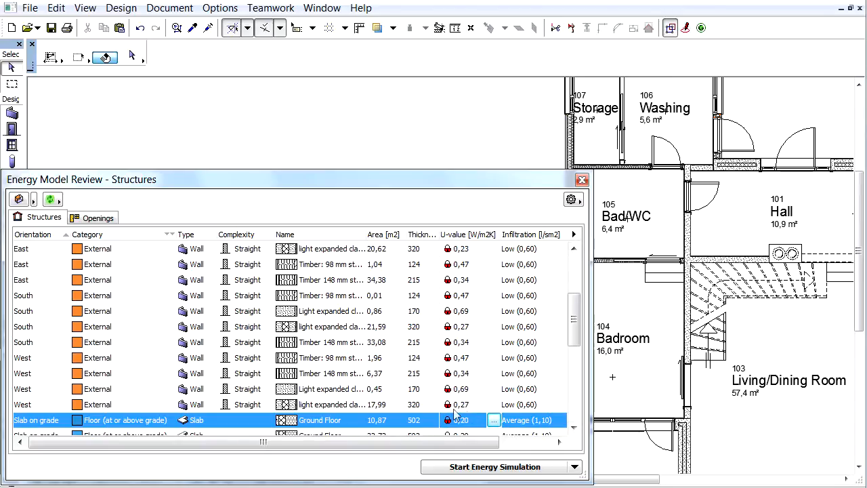
pyautogui.scroll(-3)
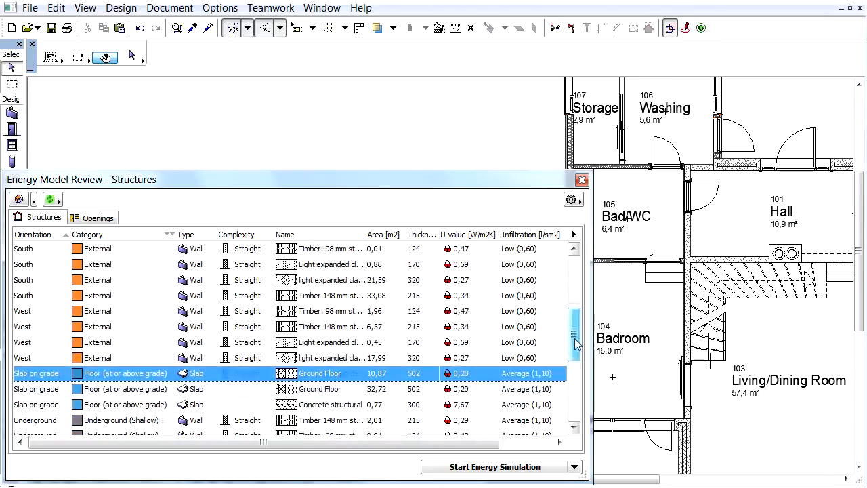
pyautogui.scroll(-3)
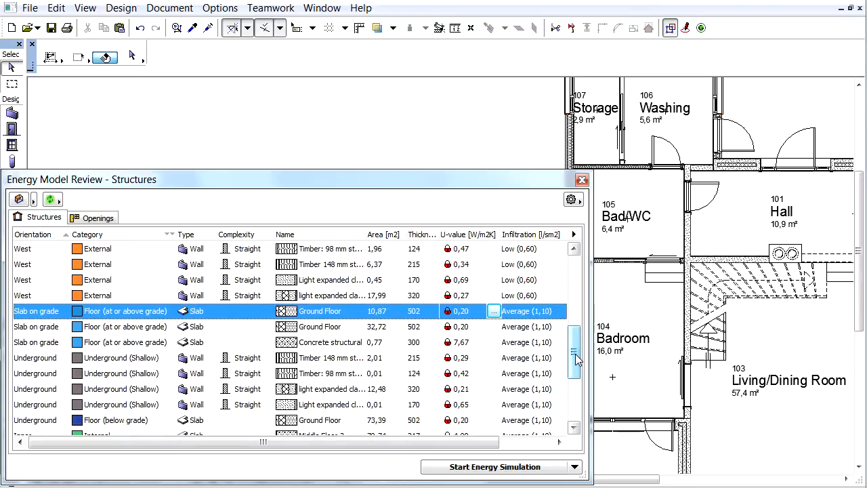